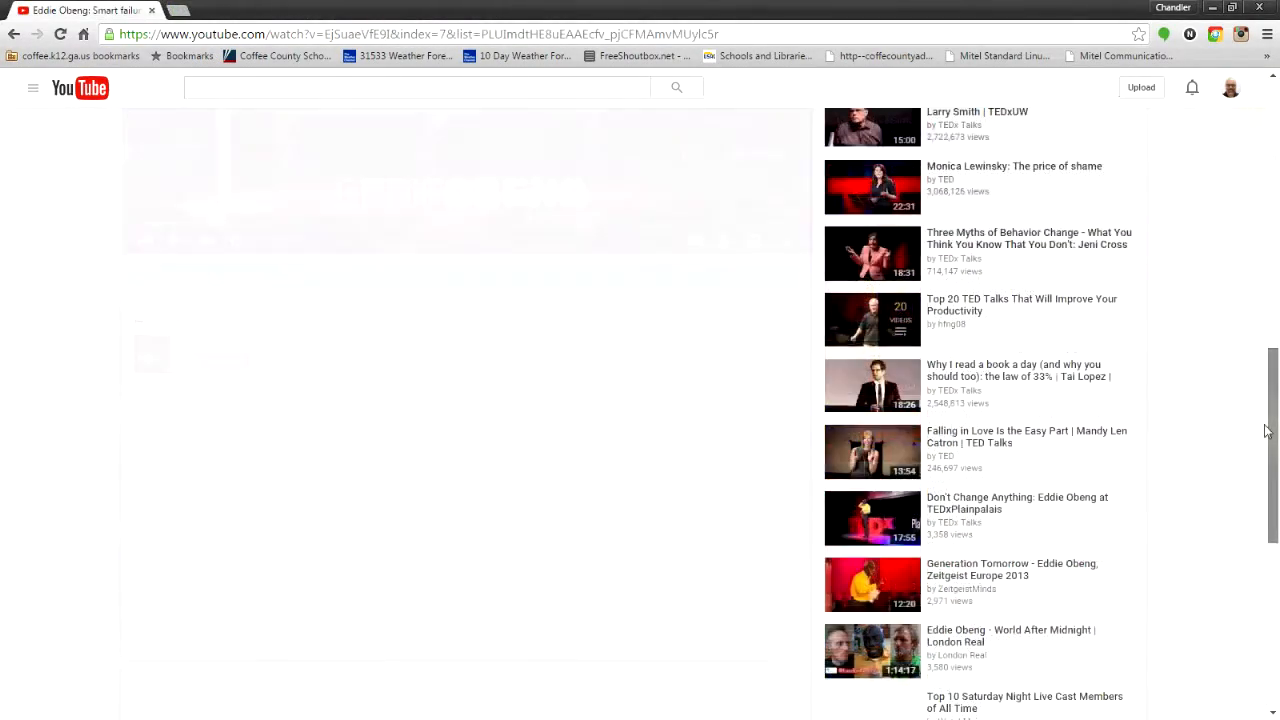
# Step: Scroll to the page footer where the Restricted Mode dropdown shows On
pyautogui.scroll(-3)
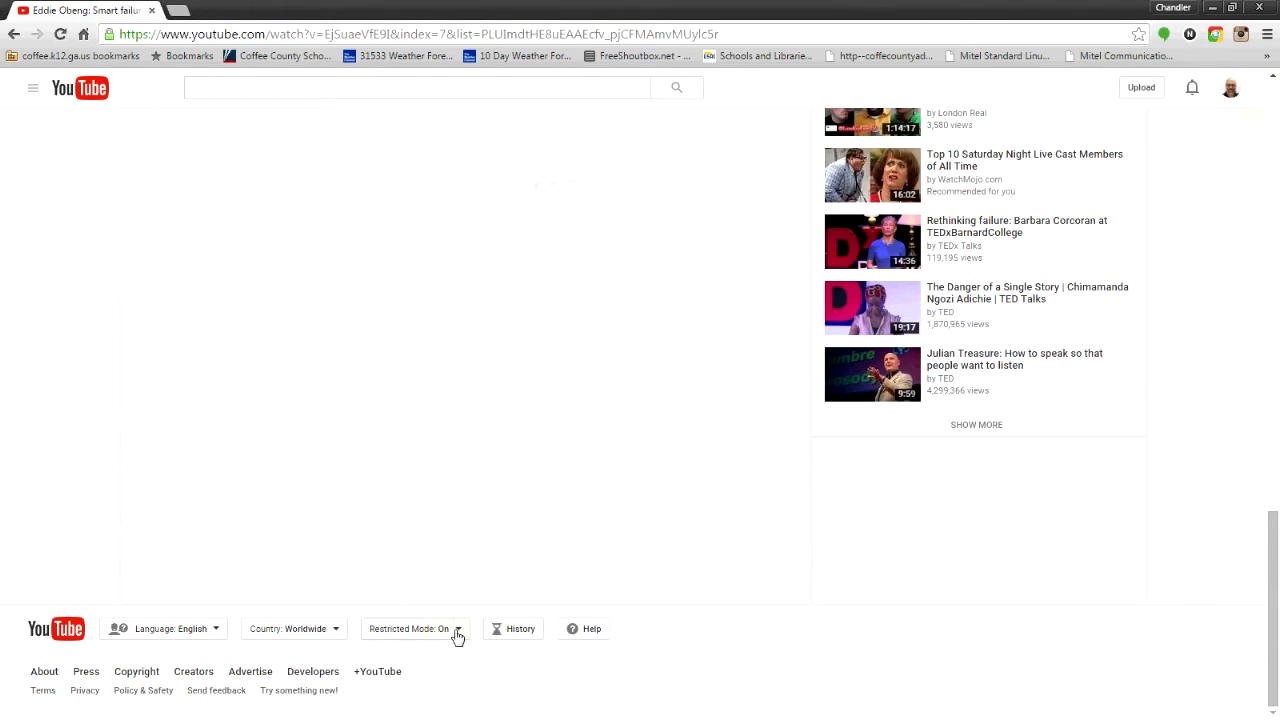
# Step: Set Restricted Mode to Off and save so the Eddie Obeng TED Talk reloads and plays
pyautogui.click(410, 628)
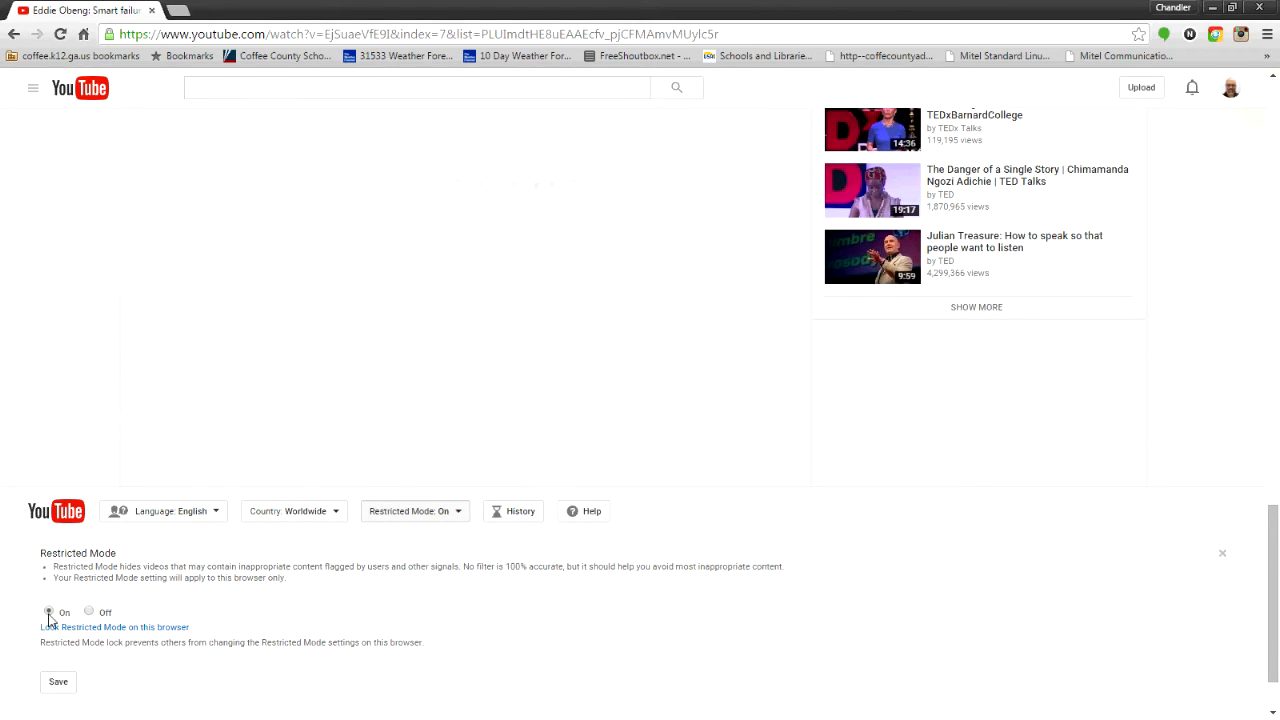
pyautogui.moveTo(91, 616)
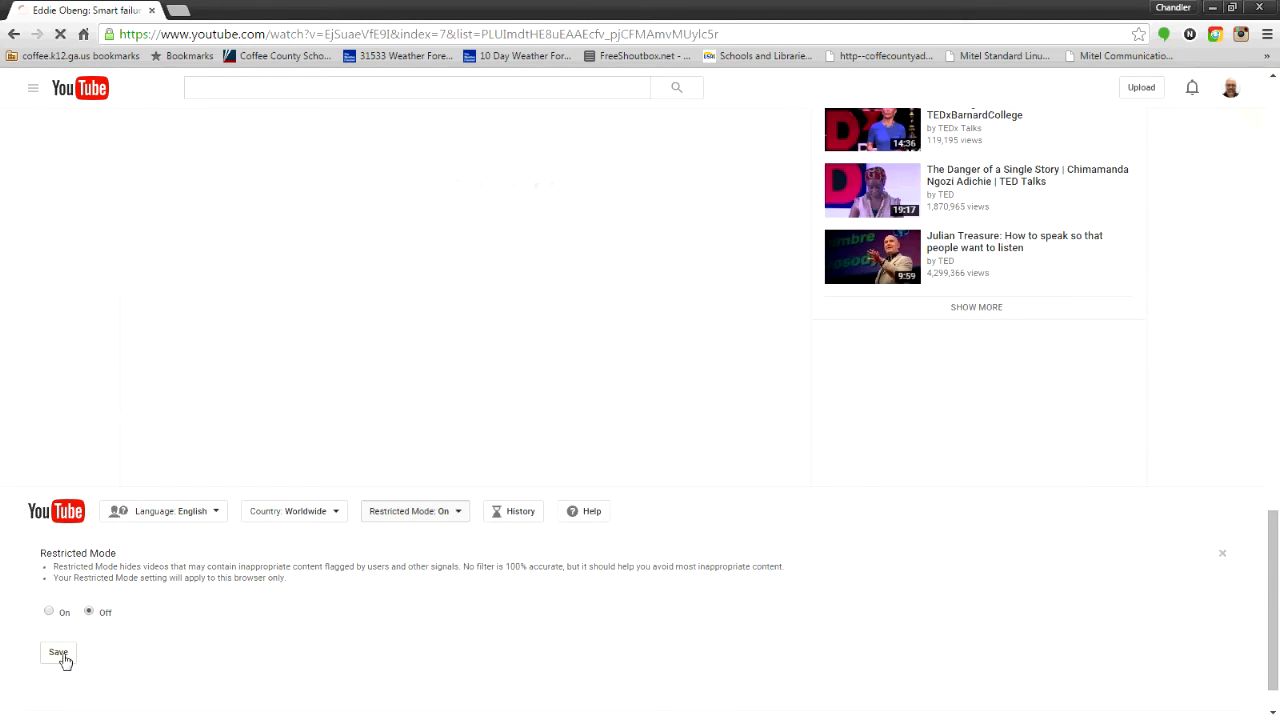
pyautogui.click(58, 652)
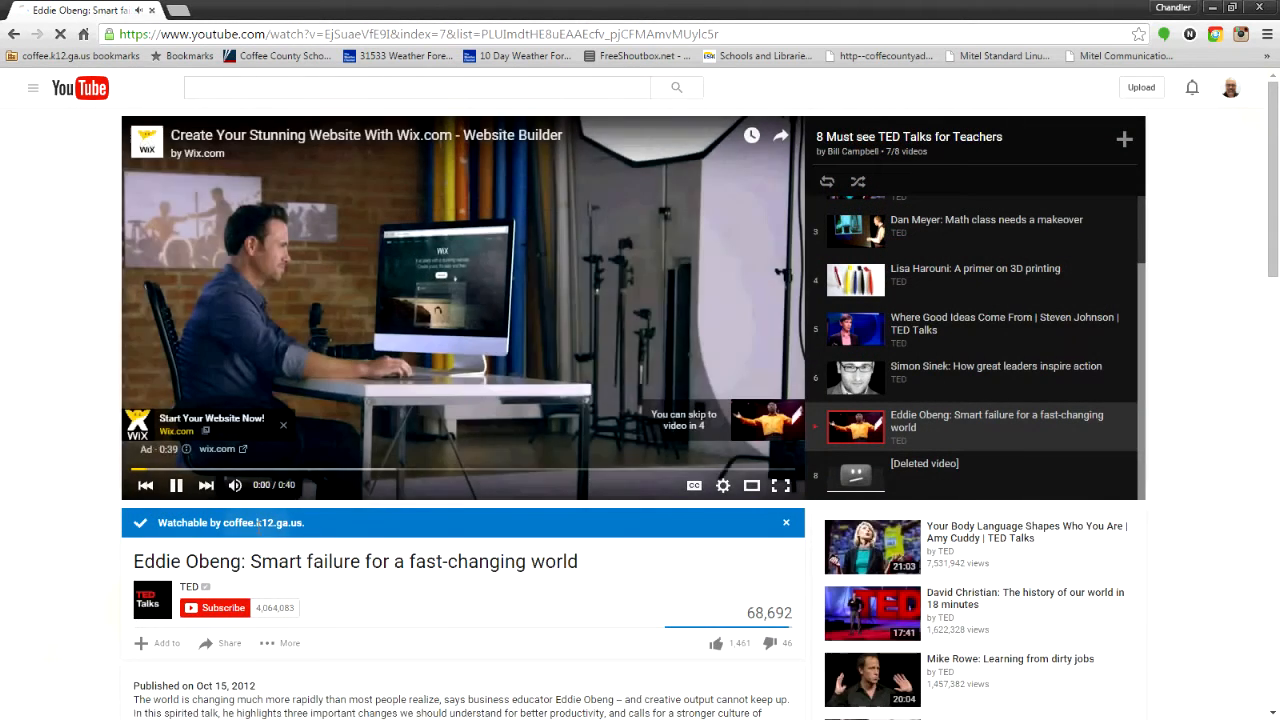